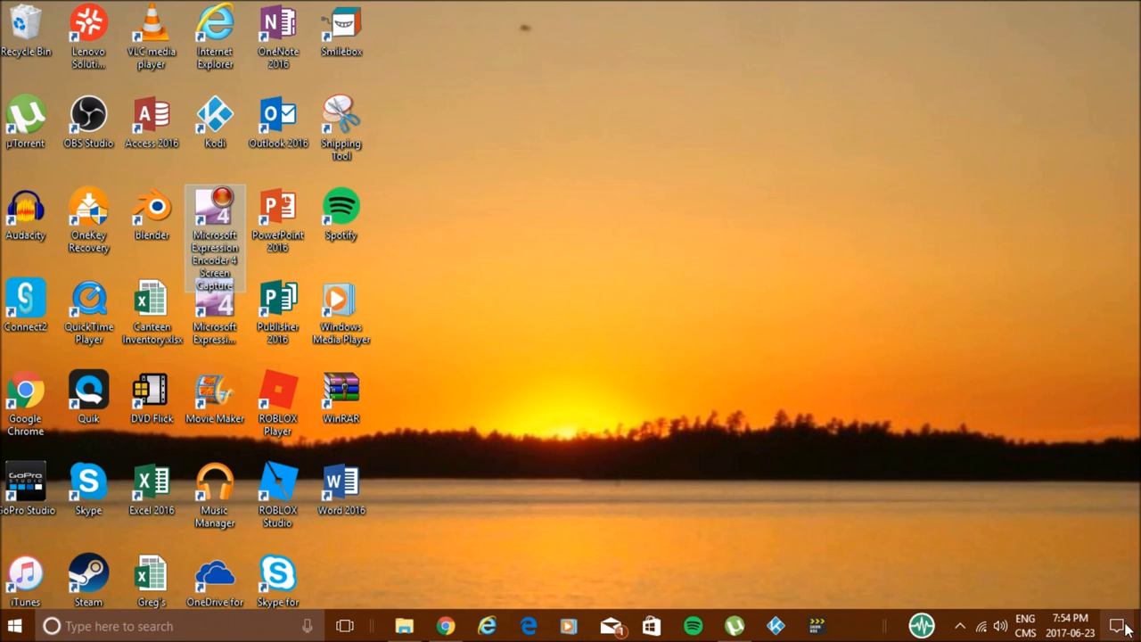
# Step: Open the Action Center from the right end of the taskbar to show the quick action tiles
pyautogui.click(1119, 623)
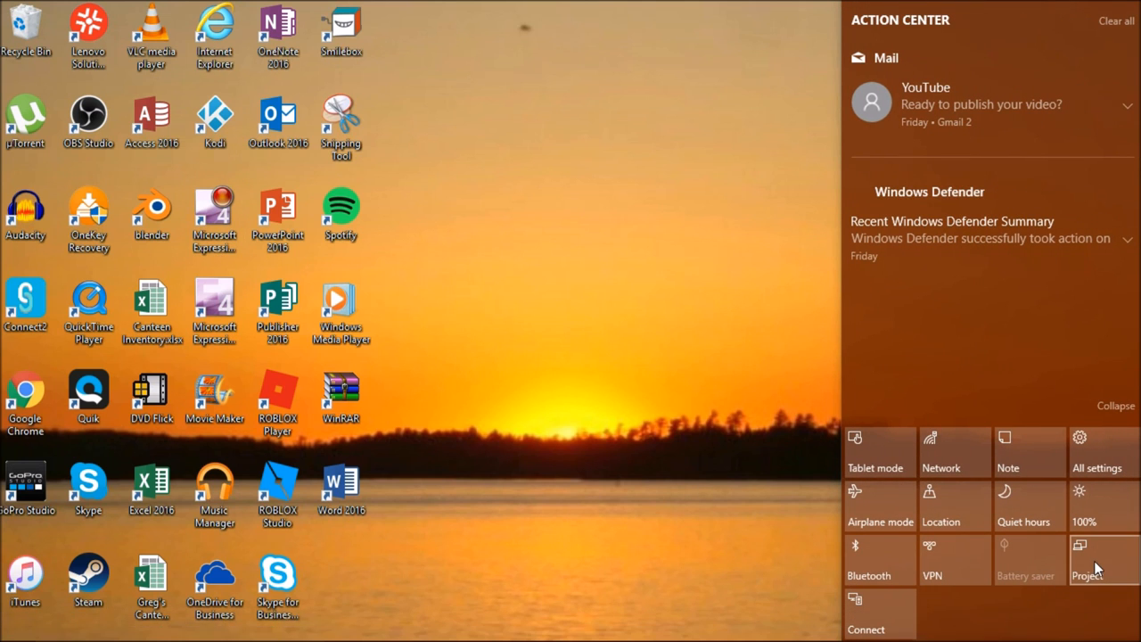
# Step: Open the Project panel listing PC screen only, Duplicate, Extend and Second screen only
pyautogui.click(1074, 575)
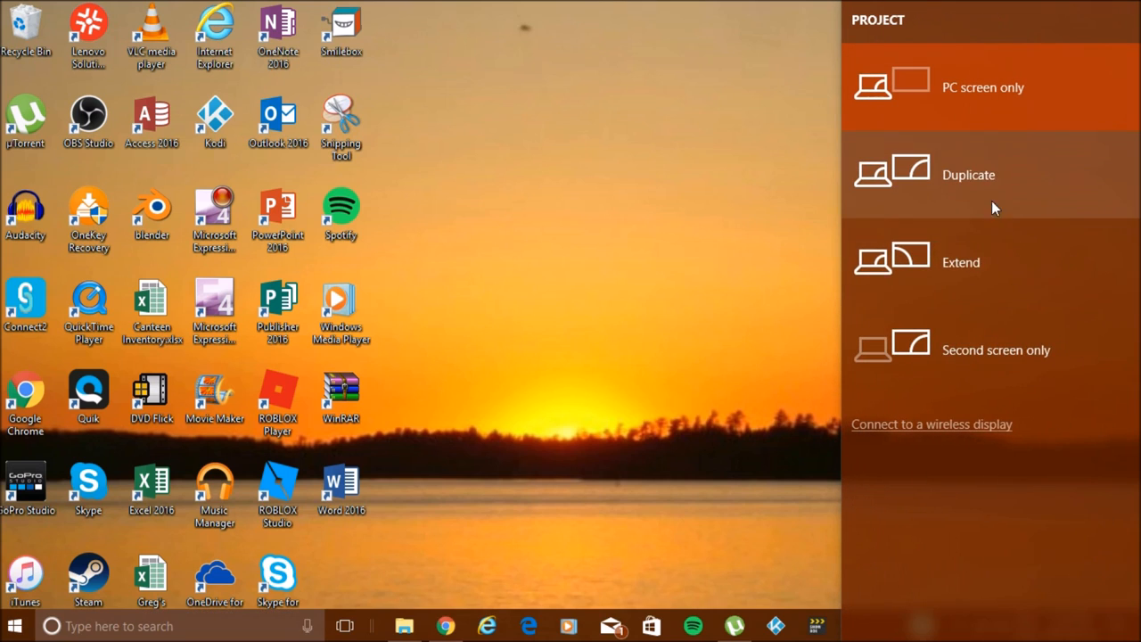
pyautogui.moveTo(999, 262)
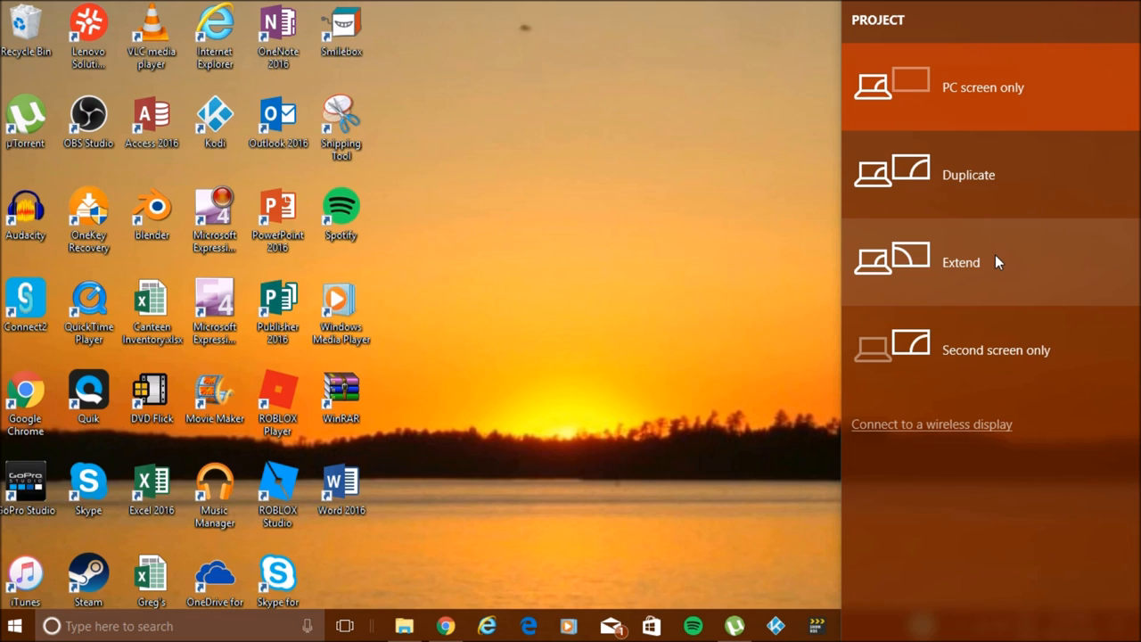
pyautogui.moveTo(572, 326)
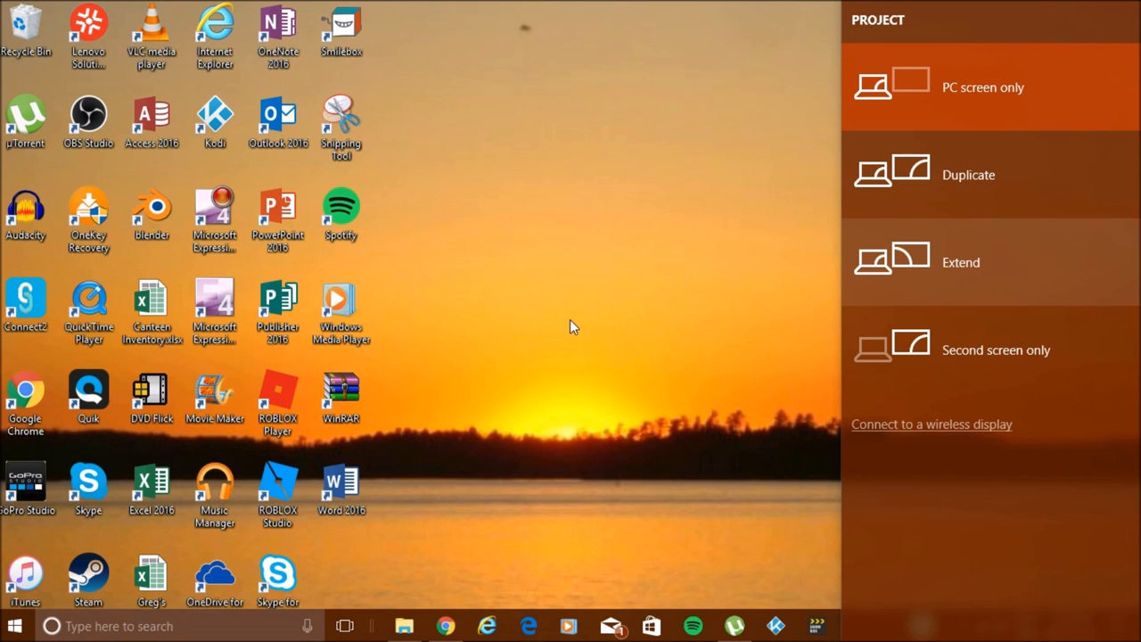
pyautogui.moveTo(713, 247)
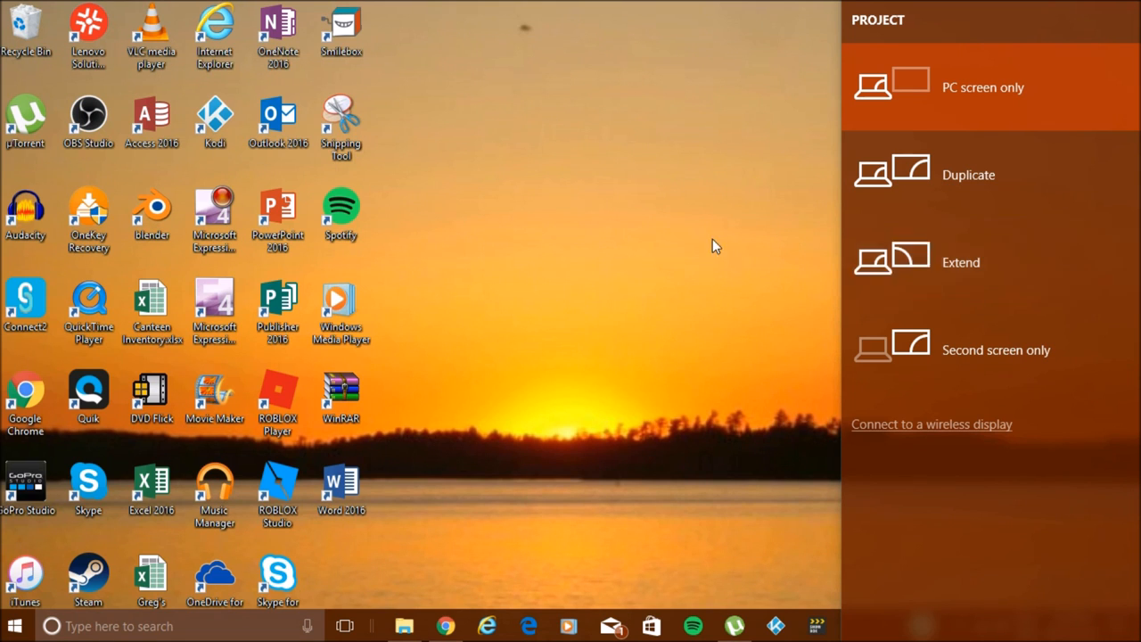